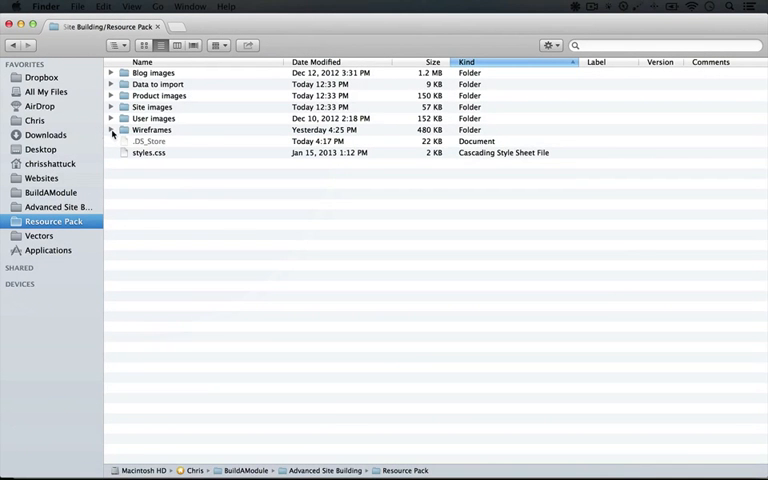
Step: Expand the Wireframes folder in Resource Pack to list its .bmml mockups and PNG images
{"action": "left_click", "coordinate": [110, 129]}
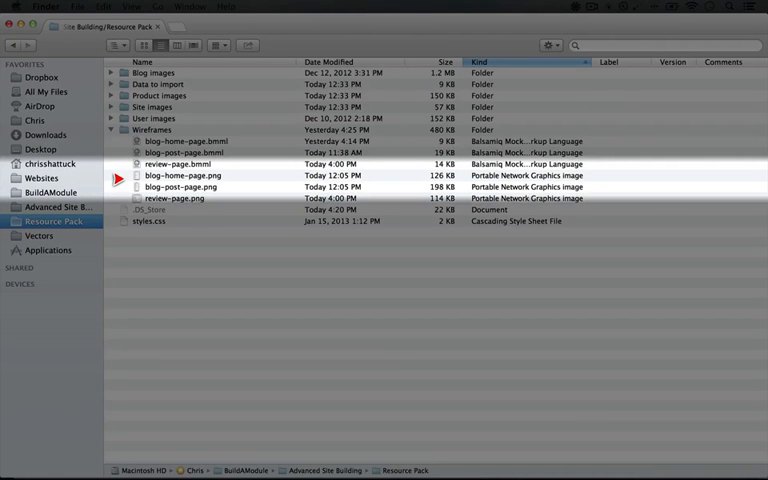
{"action": "left_click", "coordinate": [186, 141]}
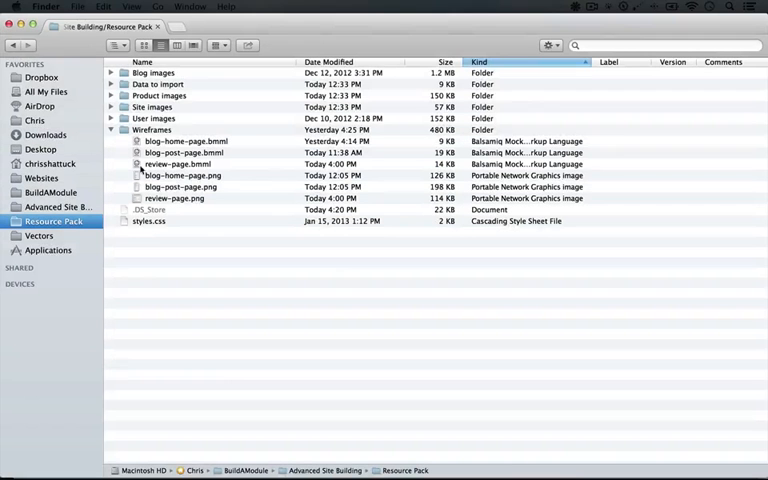
Step: Open blog-home-page.png from the Wireframes folder in Preview
{"action": "left_click", "coordinate": [182, 175]}
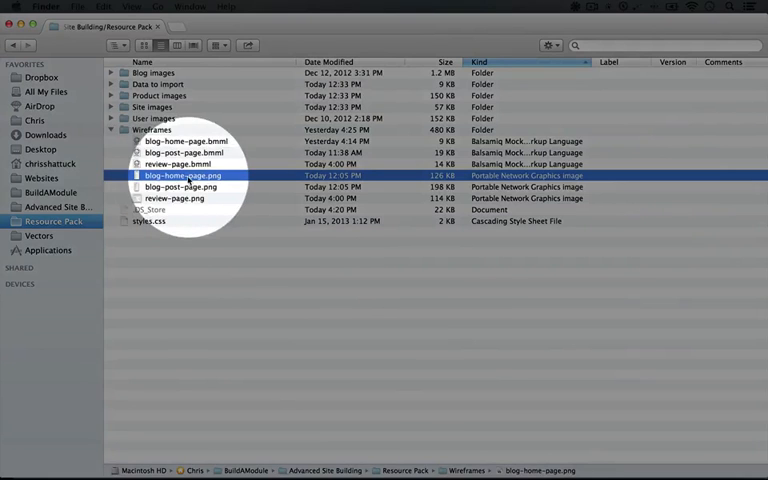
{"action": "double_click", "coordinate": [180, 175]}
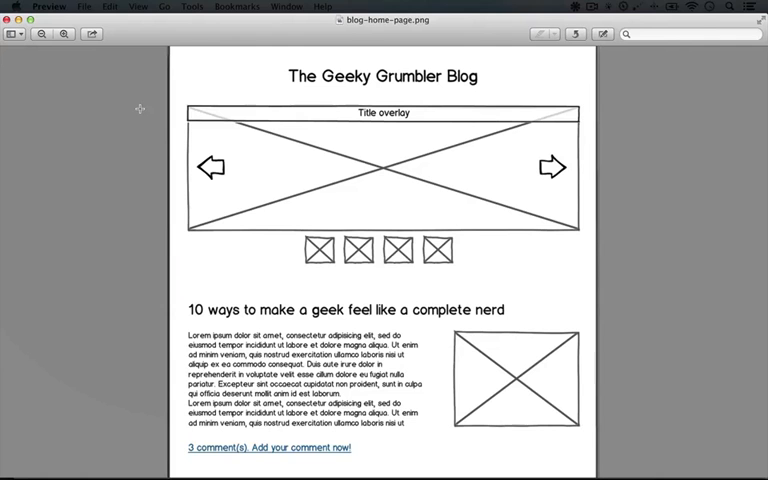
{"action": "mouse_move", "coordinate": [180, 135]}
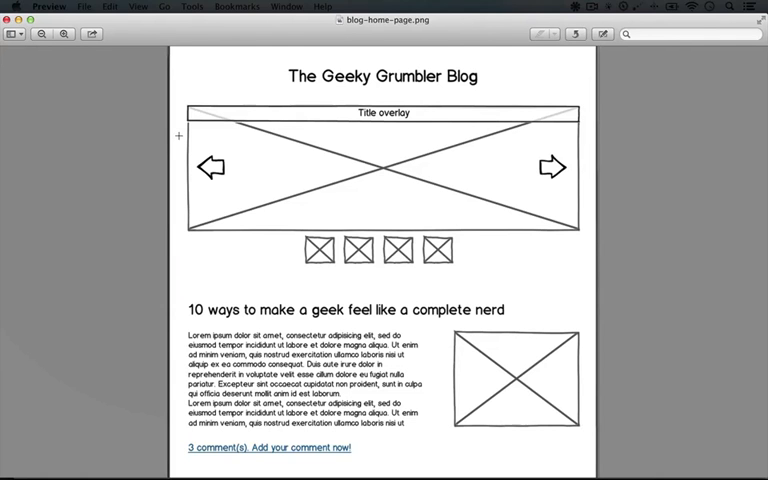